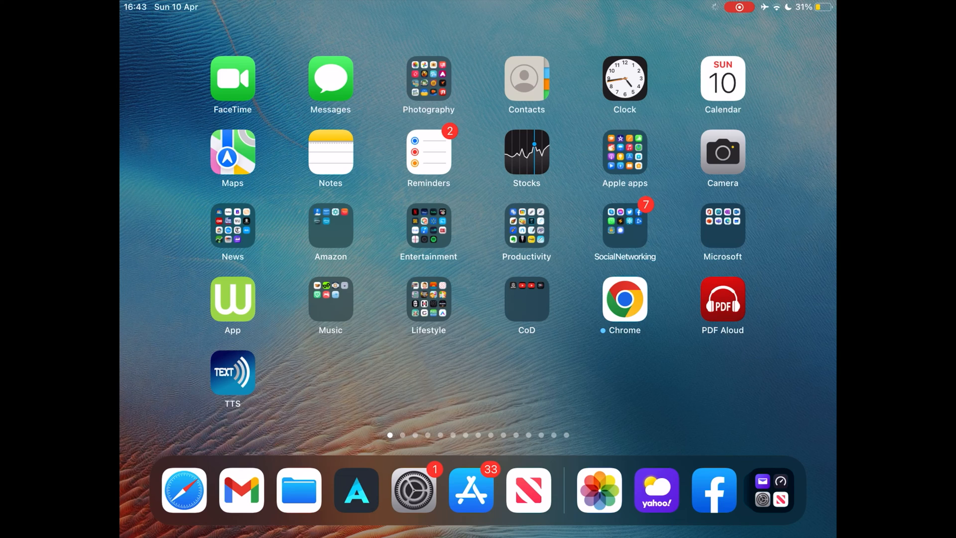
Step: Switch the iPad's Bluetooth toggle on from its Bluetooth settings page
{"action": "left_click", "coordinate": [414, 489]}
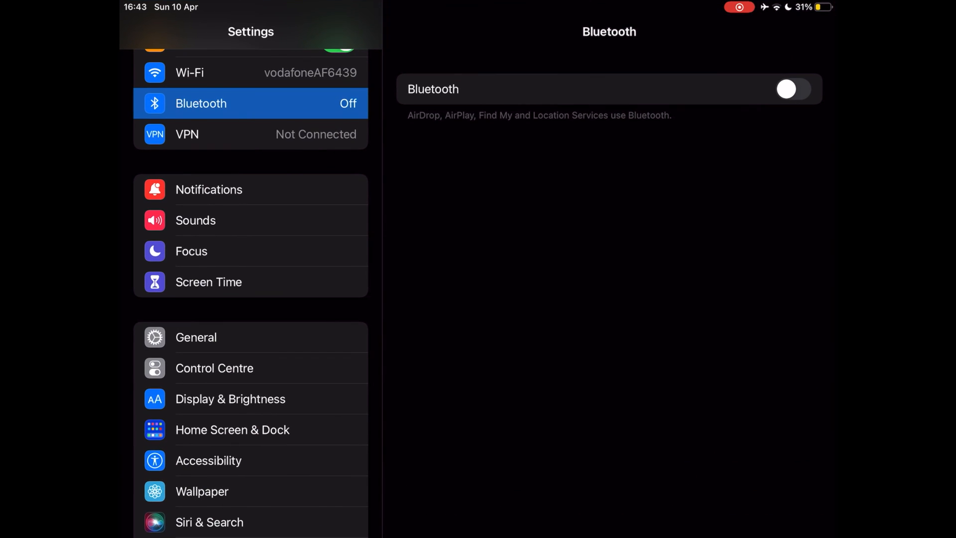
{"action": "left_click", "coordinate": [791, 90]}
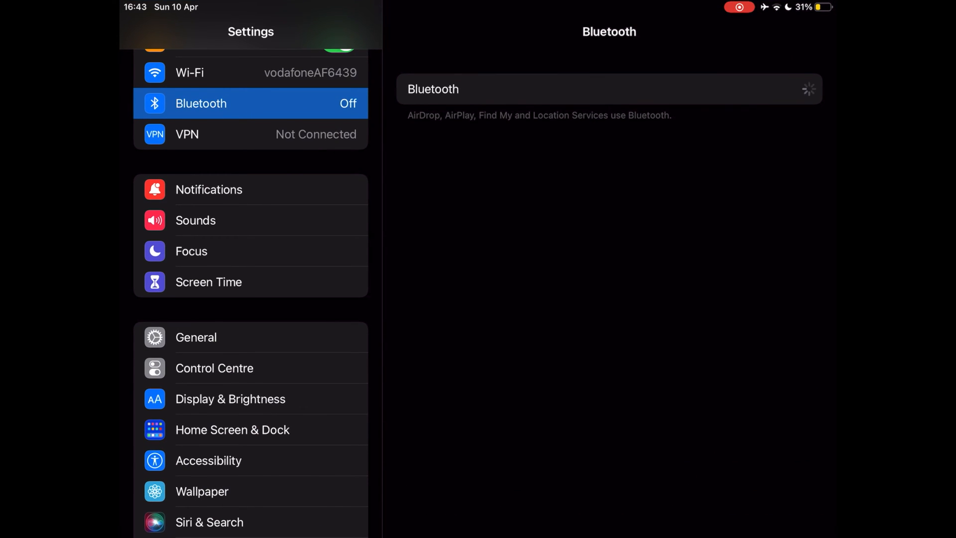
{"action": "left_click", "coordinate": [793, 89]}
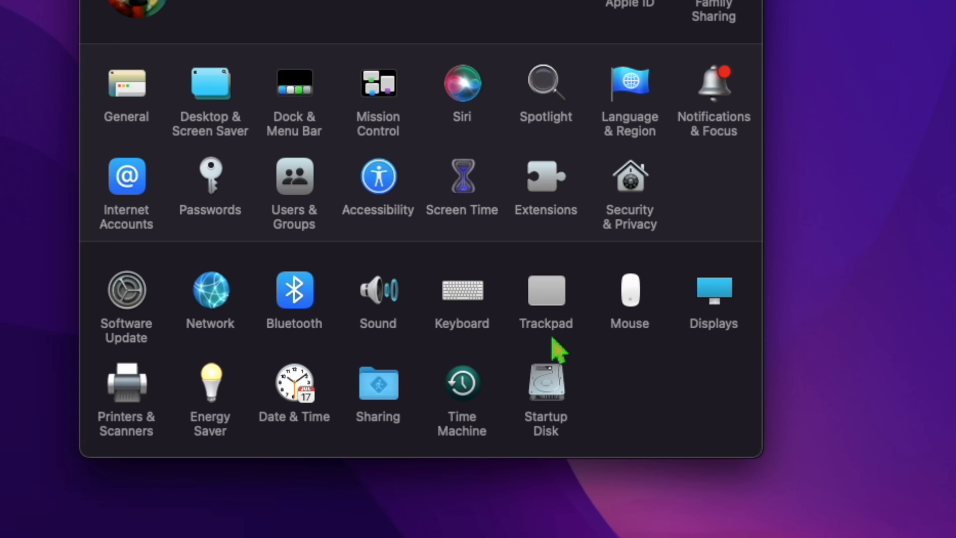
{"action": "mouse_move", "coordinate": [552, 336]}
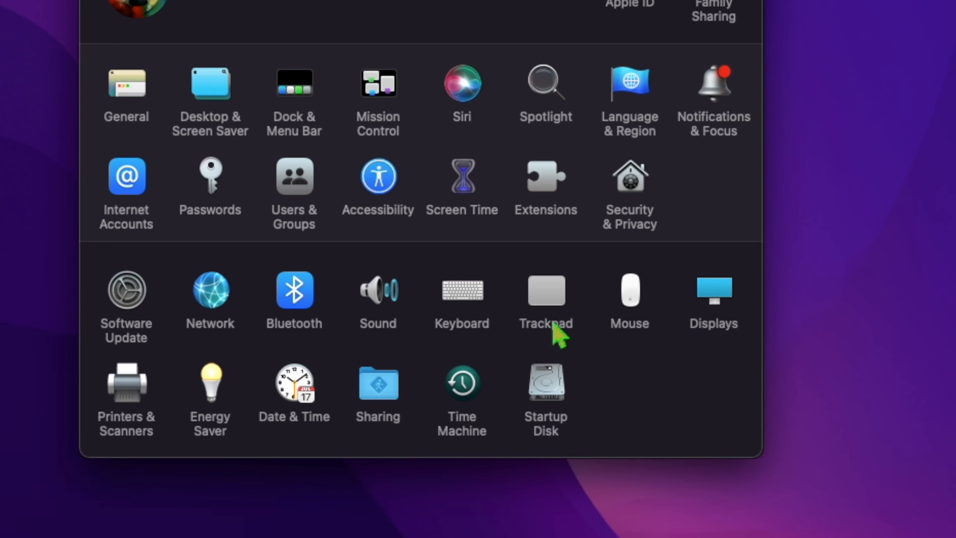
{"action": "mouse_move", "coordinate": [593, 247]}
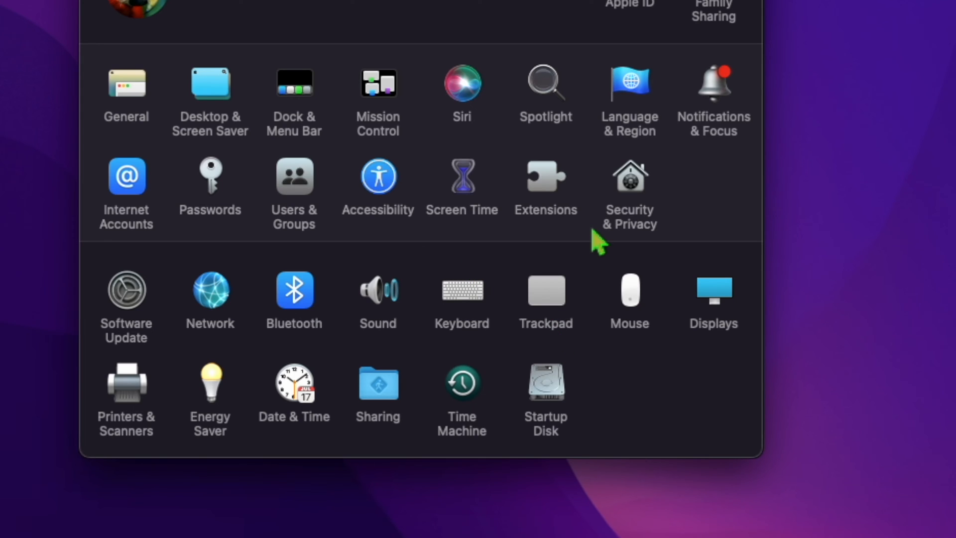
{"action": "mouse_move", "coordinate": [717, 301]}
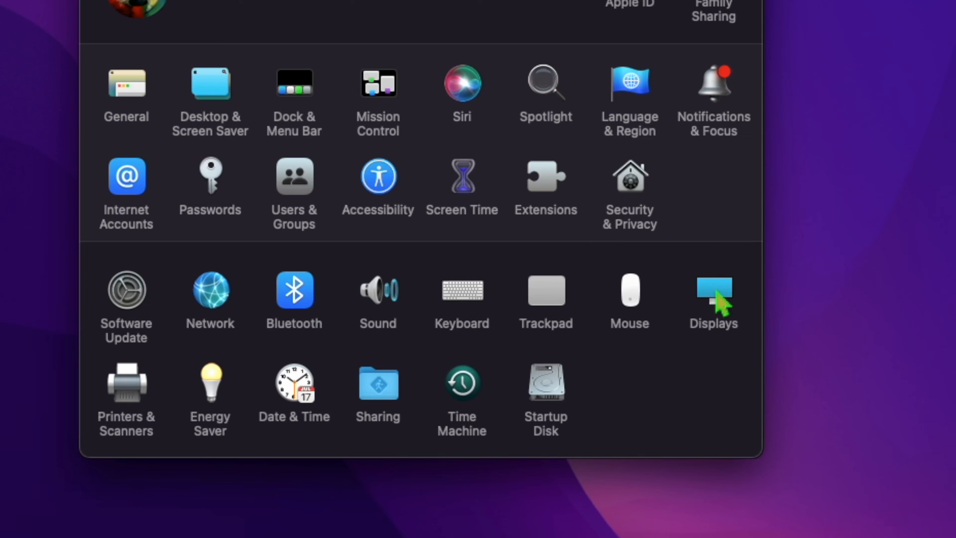
Step: Go to the Displays pane showing the Mac mini's ASUS monitor settings
{"action": "left_click", "coordinate": [714, 297]}
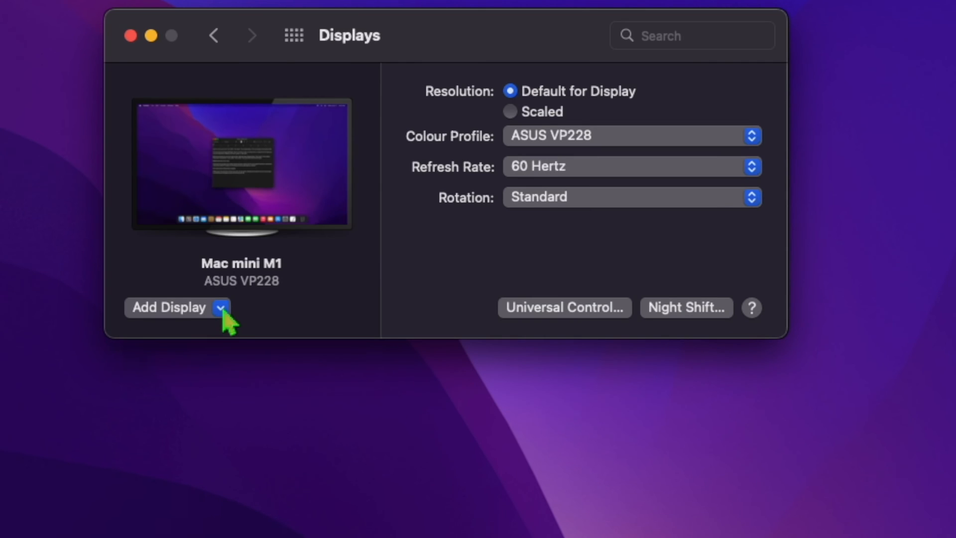
Step: Reveal the Add Display options for linking the nearby iPad
{"action": "left_click", "coordinate": [220, 307]}
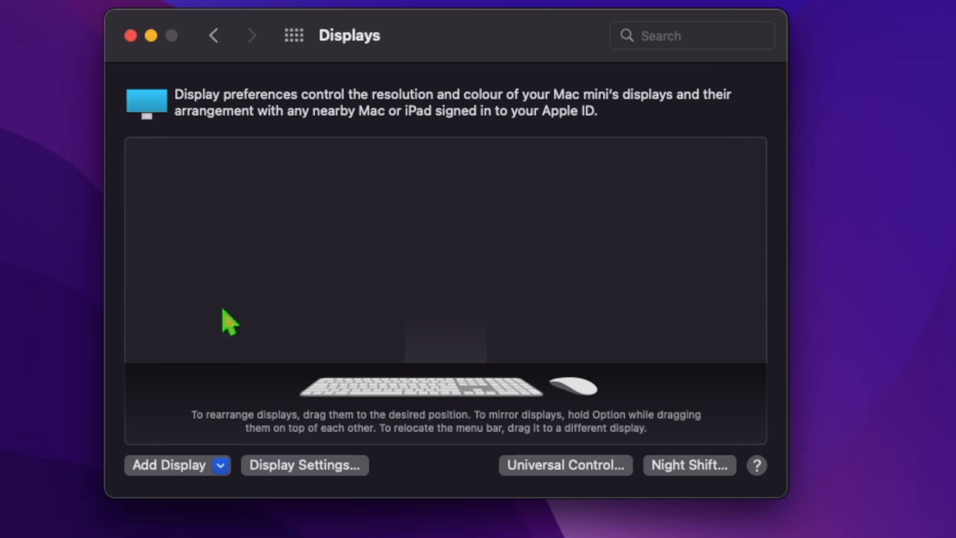